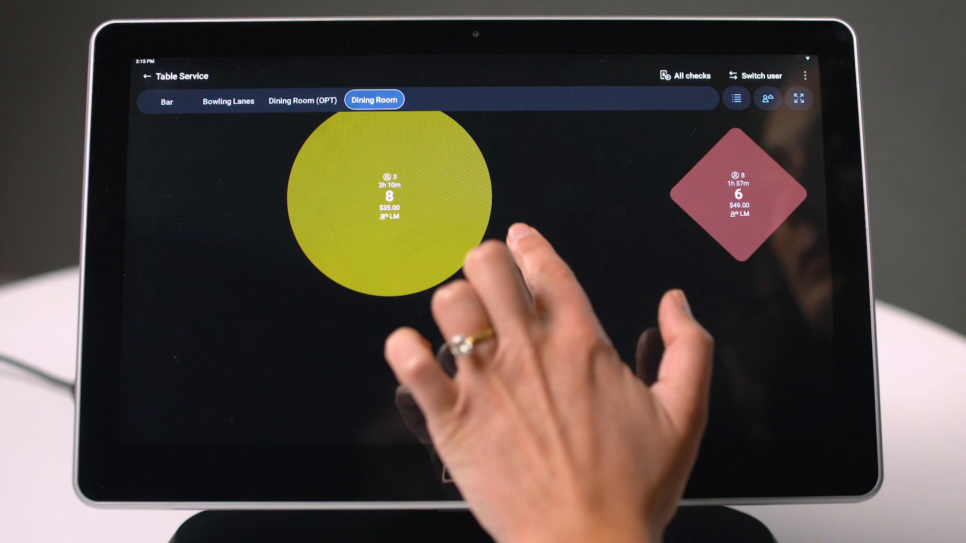
# Show the My Tables side panel listing tables 7 and 9 beside the Dining Room floor plan.
pyautogui.click(379, 204)
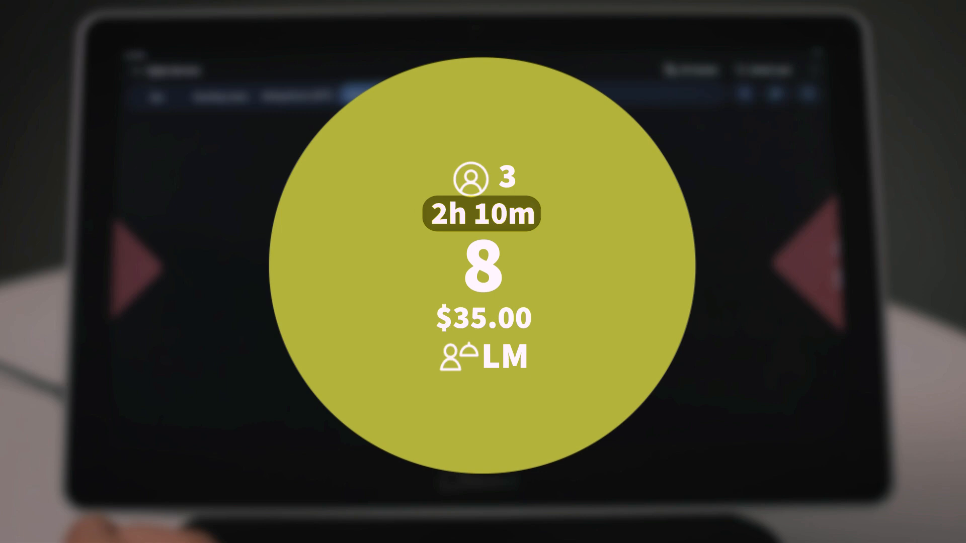
pyautogui.click(481, 267)
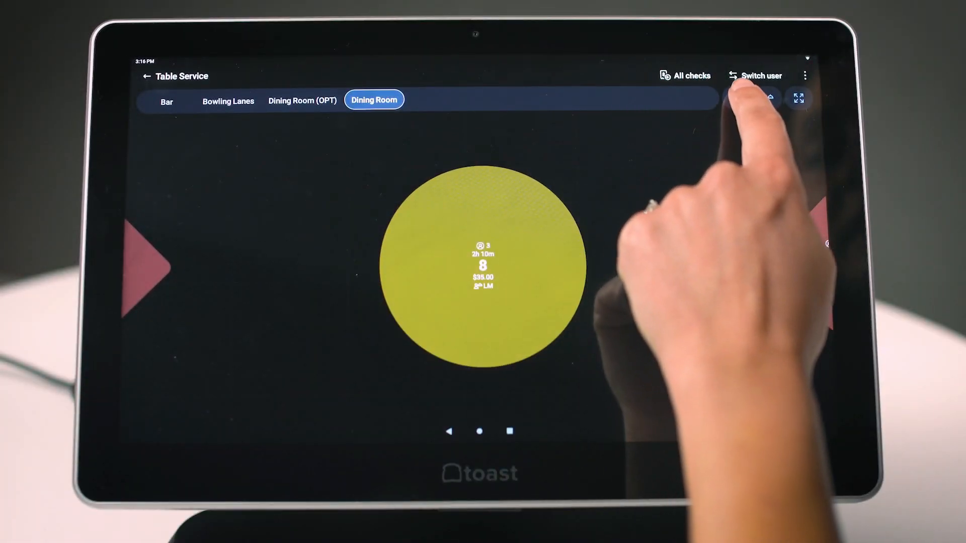
pyautogui.click(736, 98)
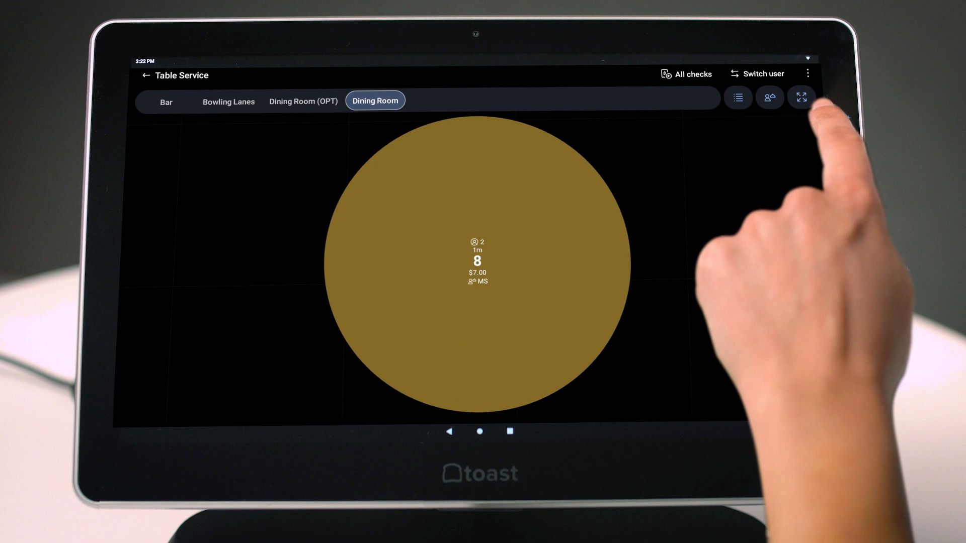
pyautogui.click(802, 98)
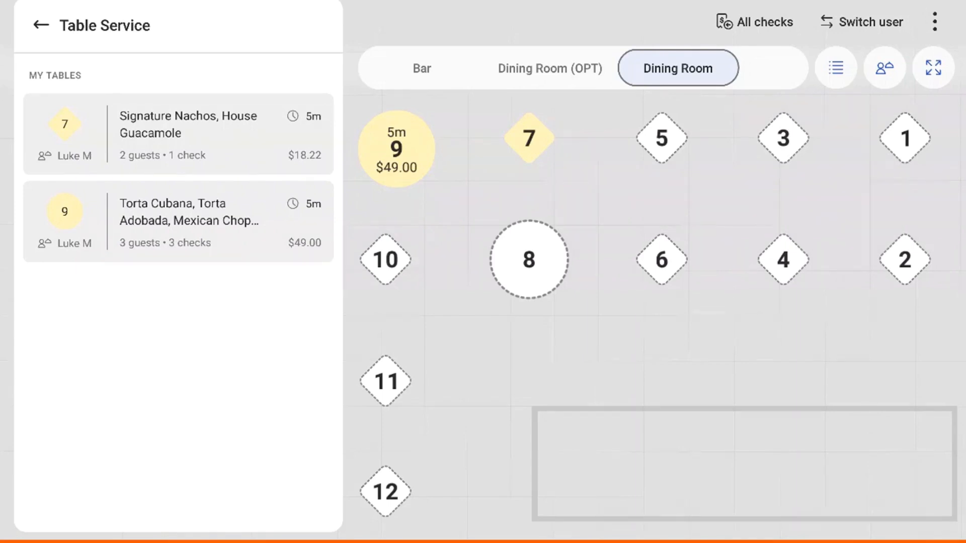
# View check #9 for table 9, start Change Table, then return to the check's details.
pyautogui.click(397, 150)
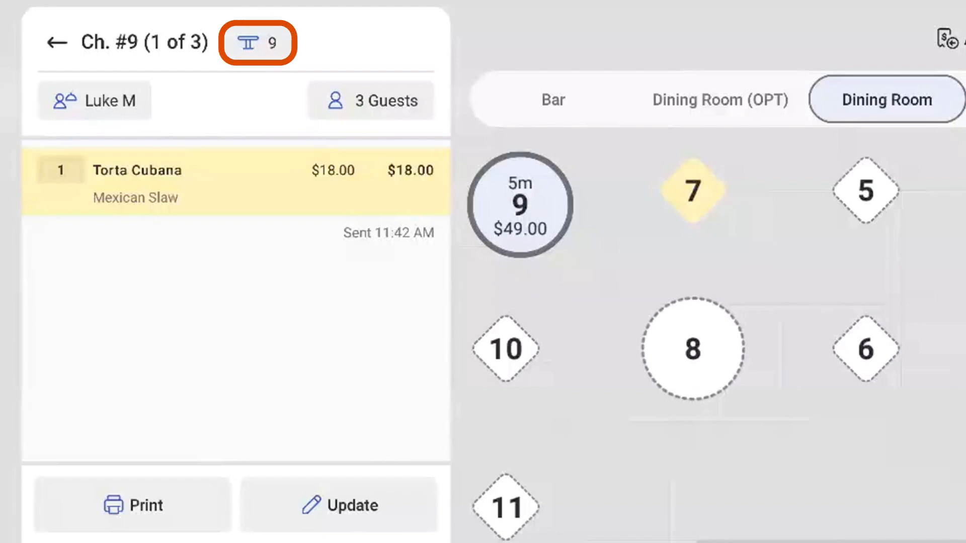
pyautogui.click(259, 42)
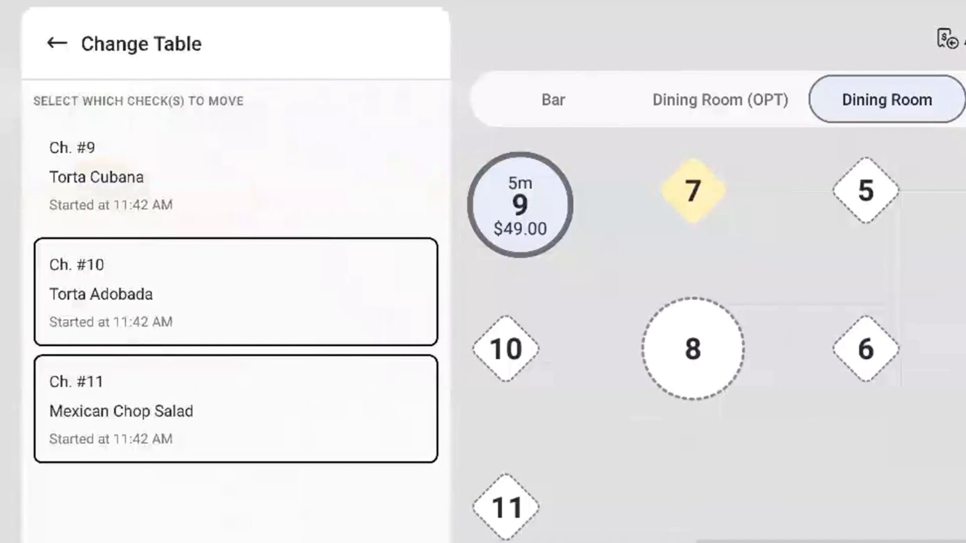
pyautogui.click(122, 177)
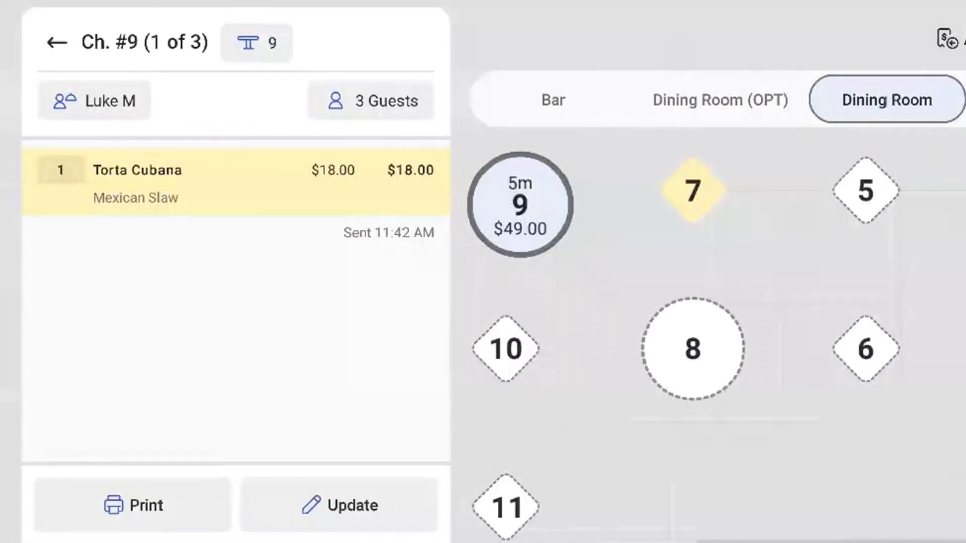
pyautogui.click(93, 99)
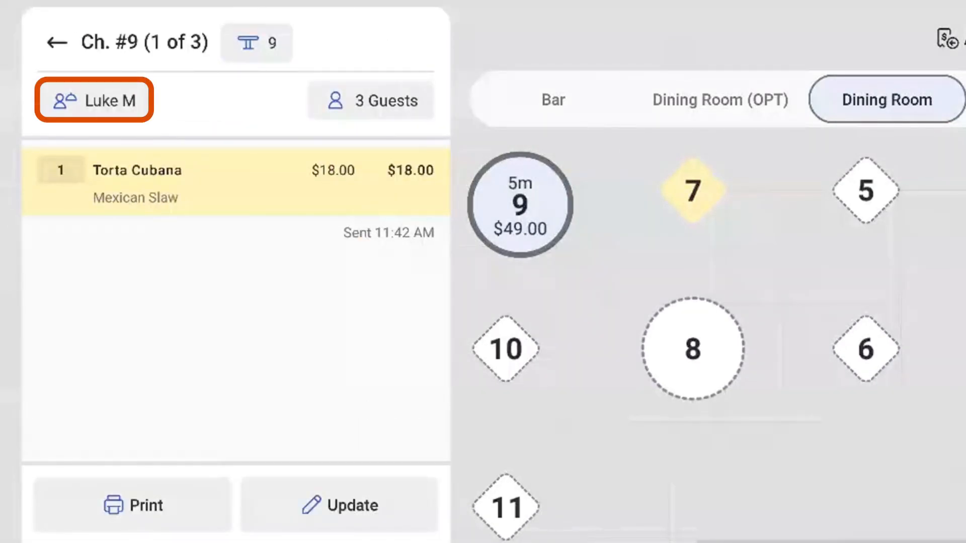
# Review check 9's server, subtotal, tax, Print, Update and Pay, then return to the Dining Room floor plan.
pyautogui.click(94, 100)
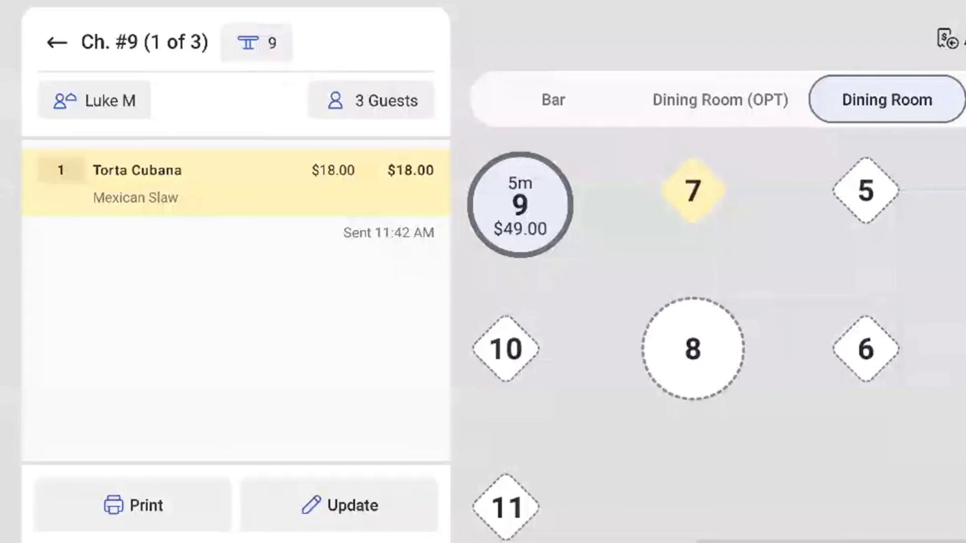
pyautogui.click(371, 99)
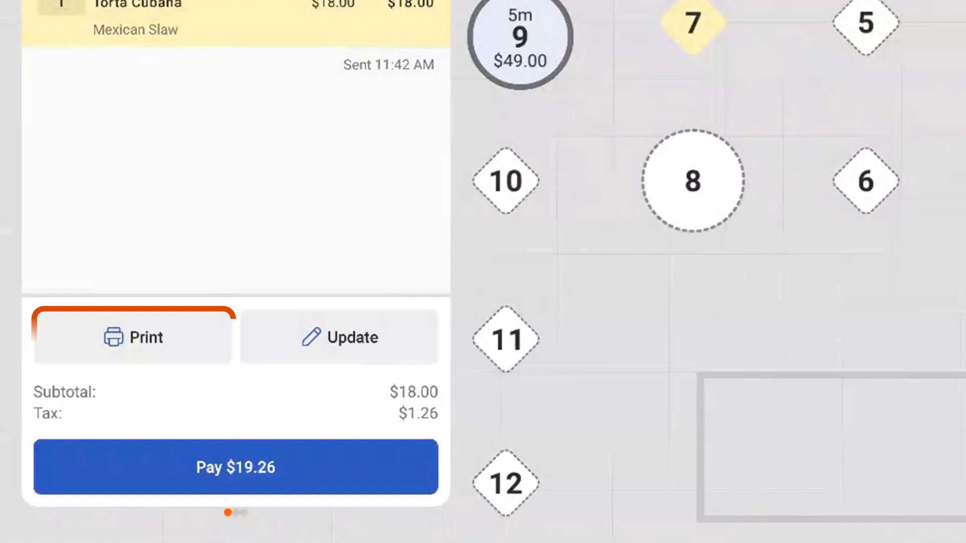
pyautogui.click(339, 337)
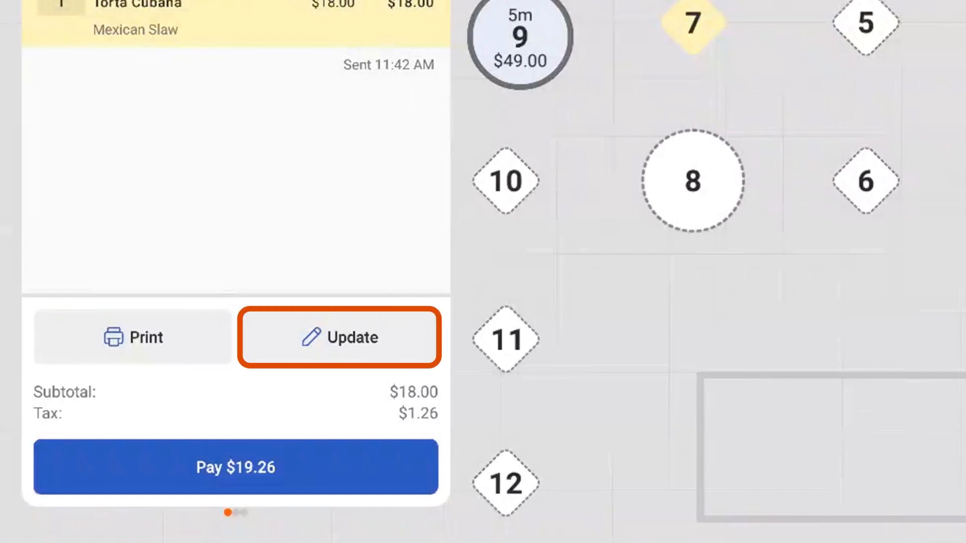
pyautogui.click(236, 466)
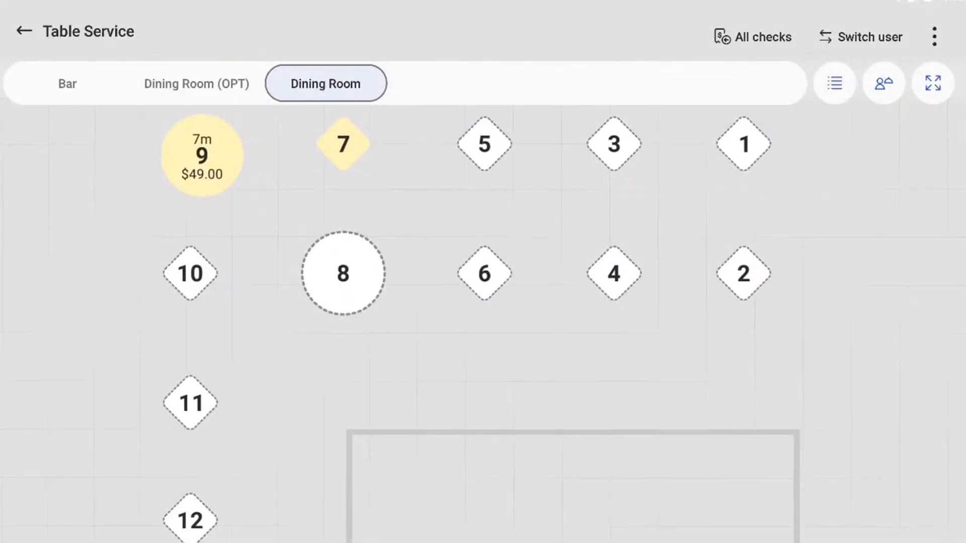
pyautogui.click(66, 84)
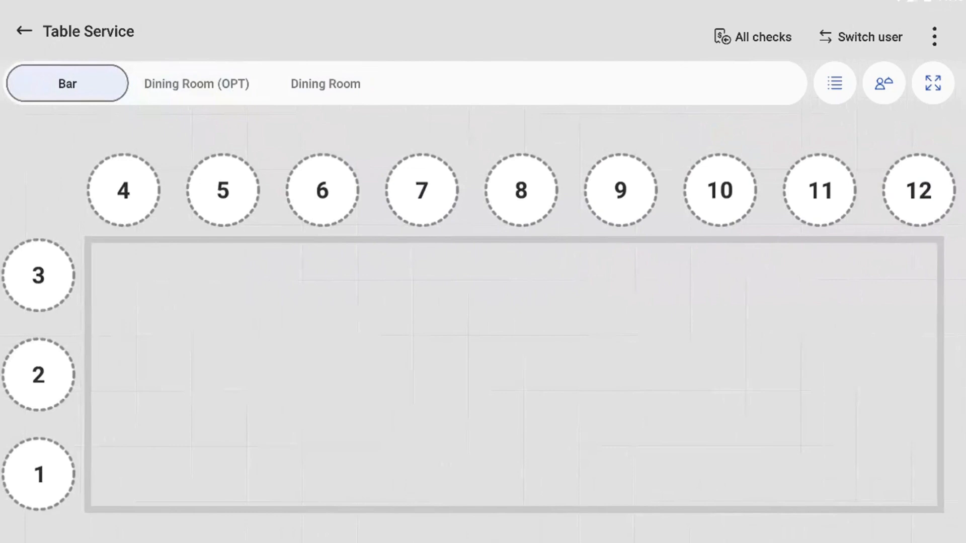
pyautogui.click(325, 83)
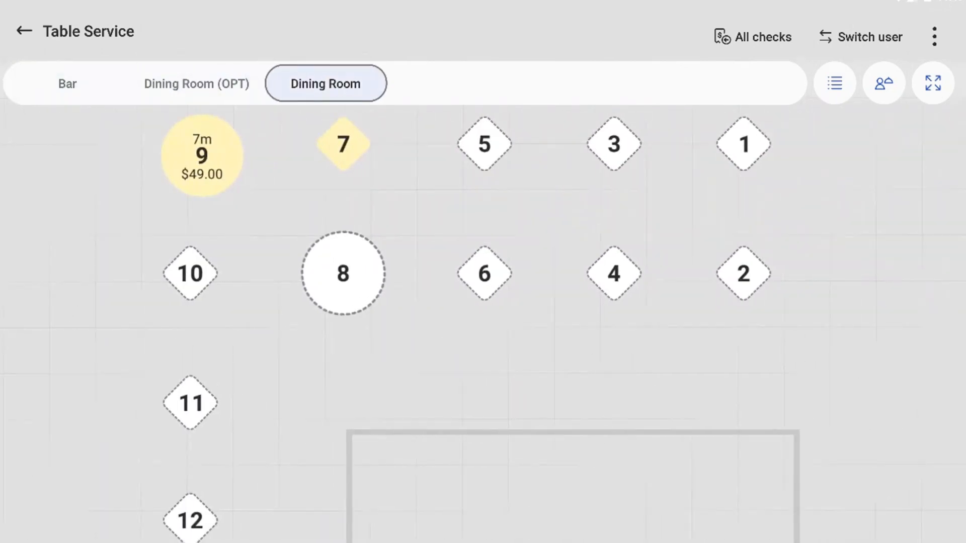